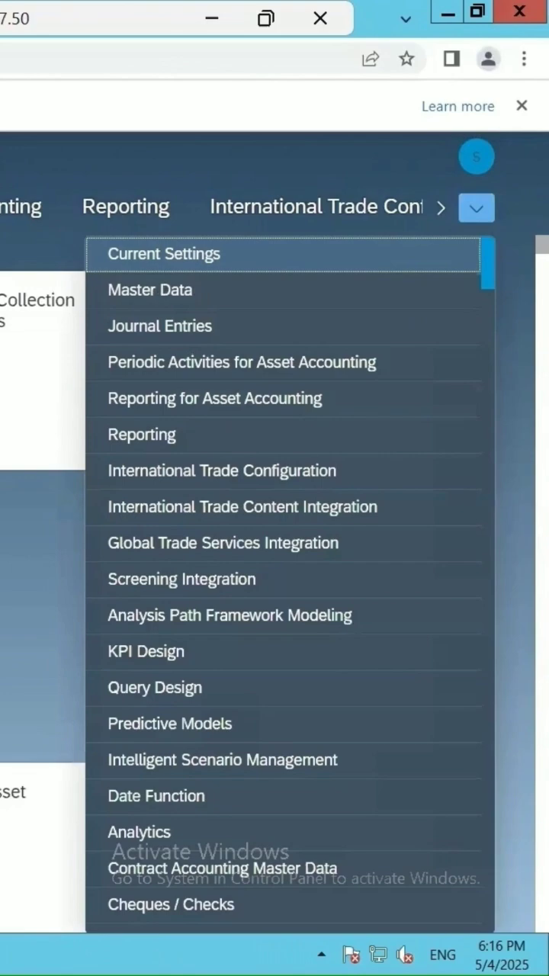
Step: Enter home page edit mode from the profile menu's Edit Home Page option
left_click(476, 207)
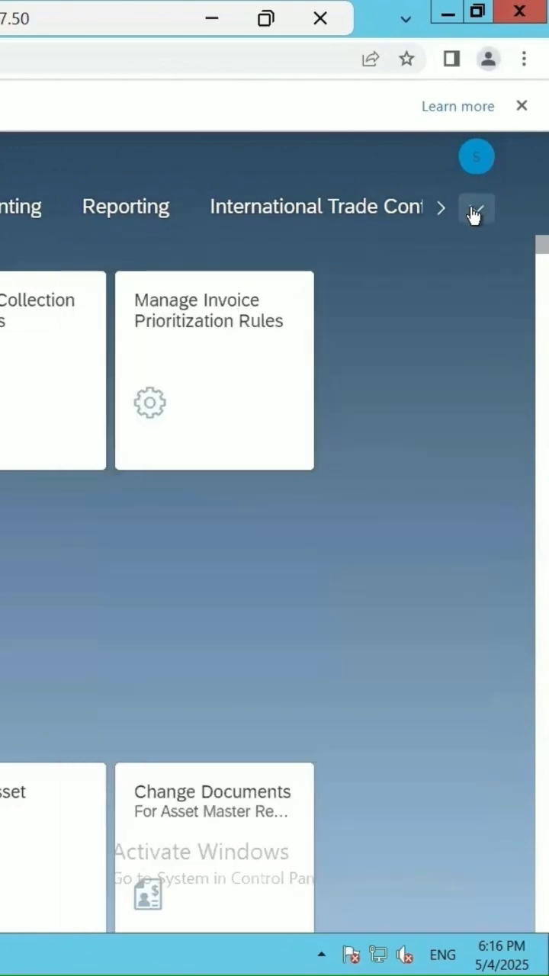
mouse_move(476, 155)
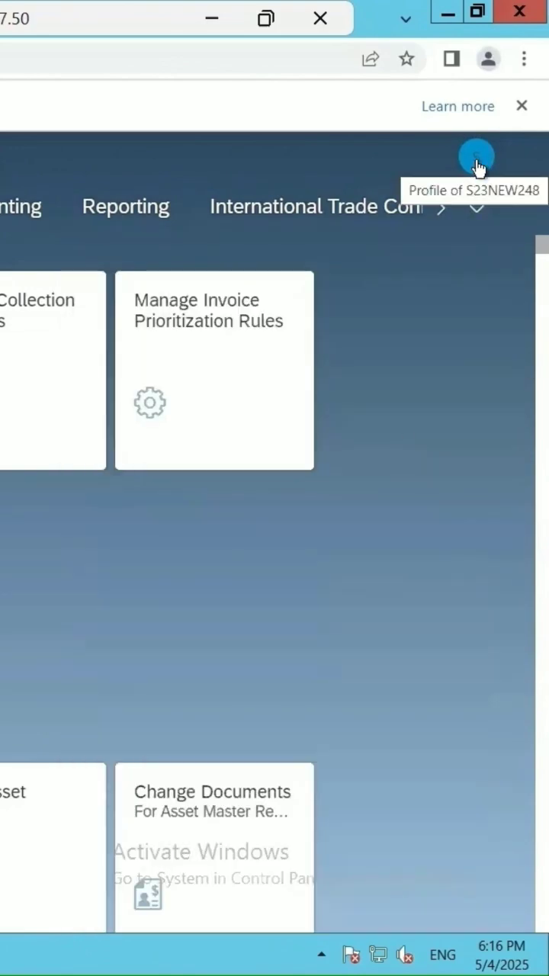
left_click(476, 156)
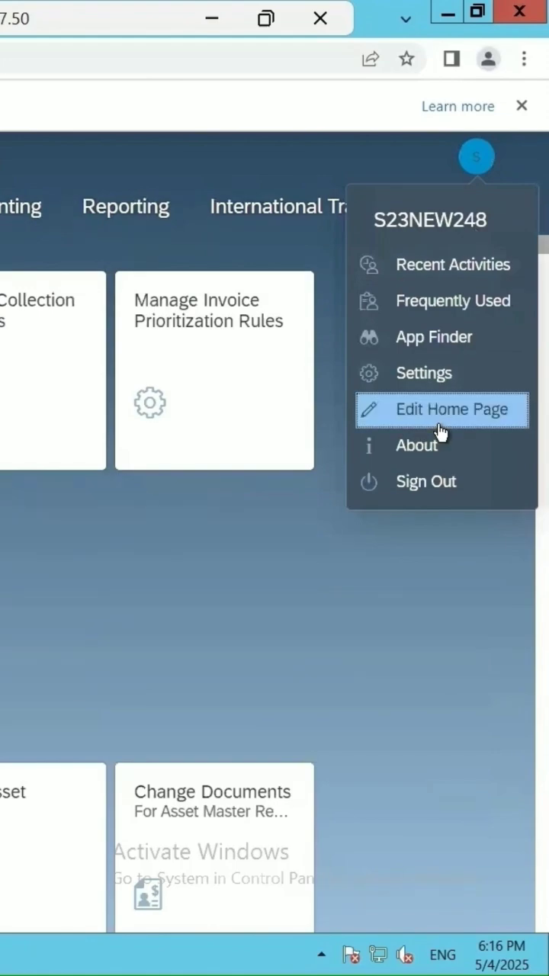
left_click(441, 409)
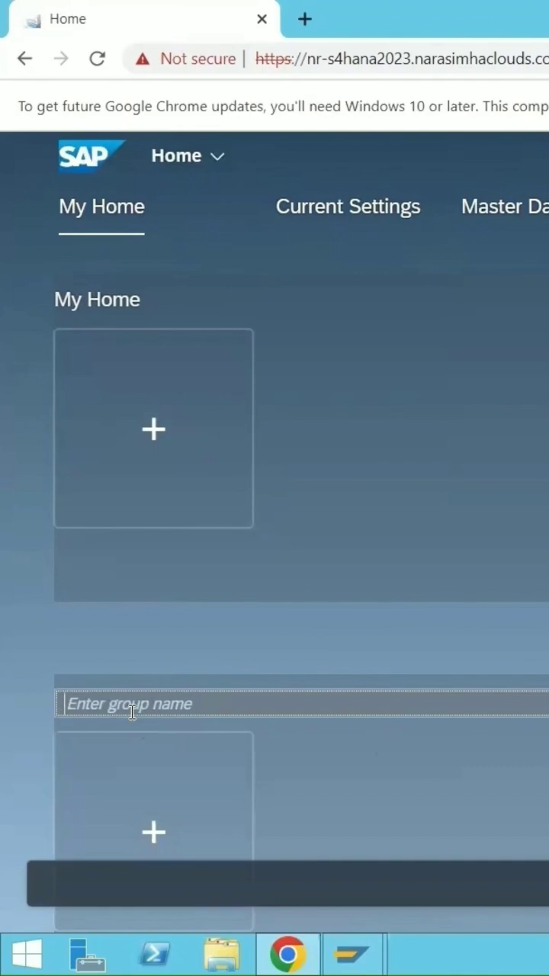
Step: Name the new group 'Quality Management' in the group name field
type("Qua")
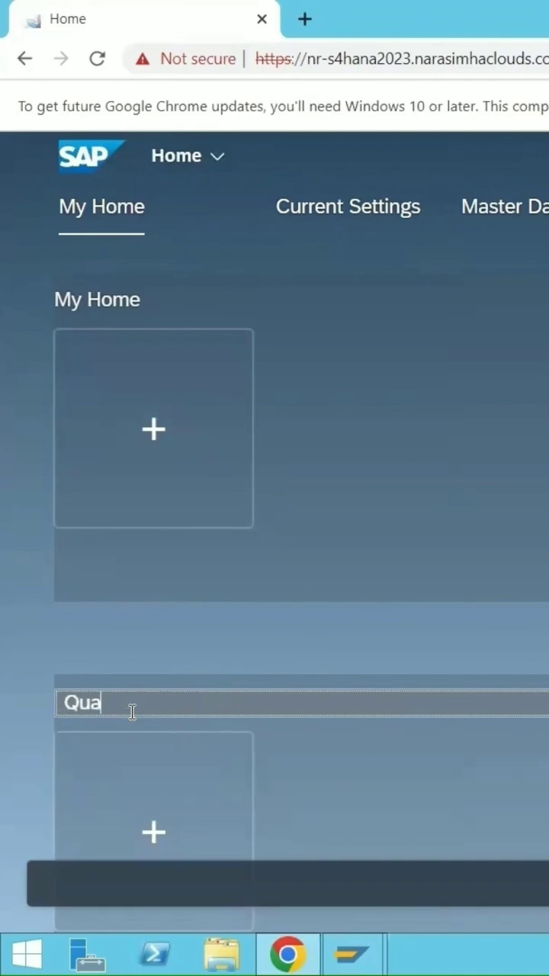
type("lit")
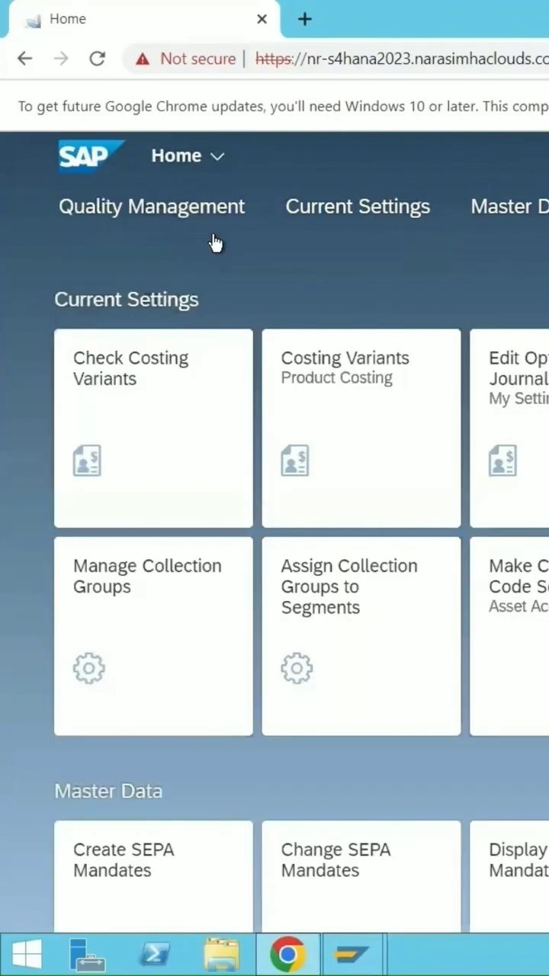
mouse_move(141, 208)
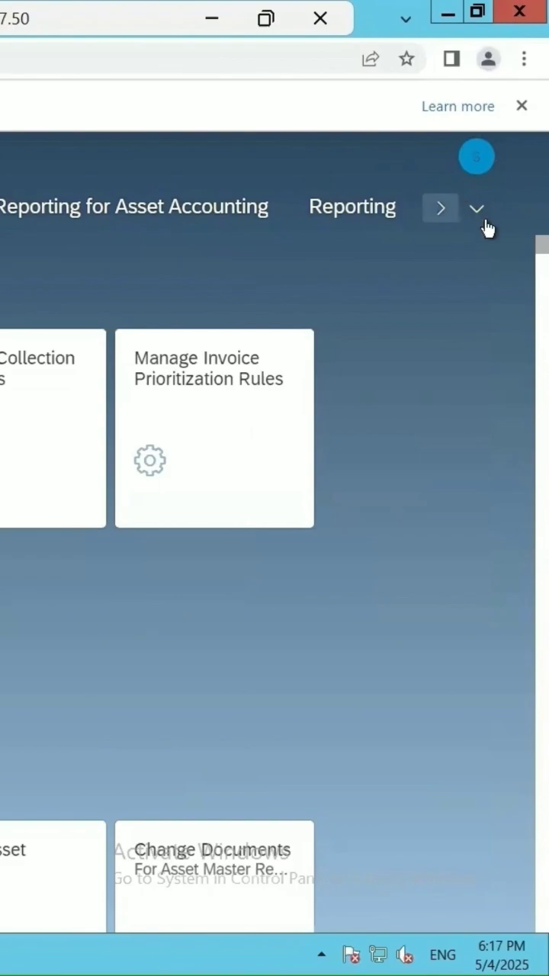
Step: Re-enter edit mode and start adding an app to the empty Quality Management group
left_click(476, 155)
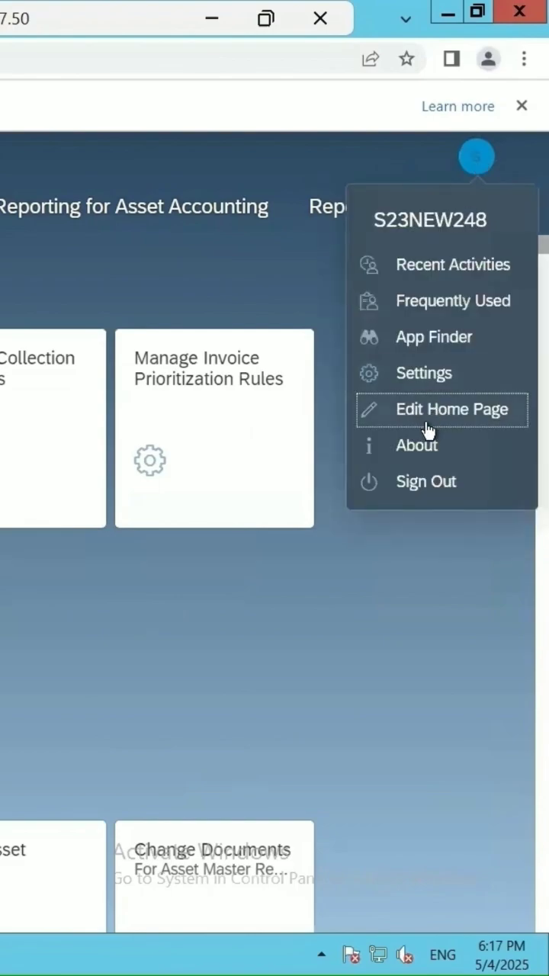
mouse_move(463, 424)
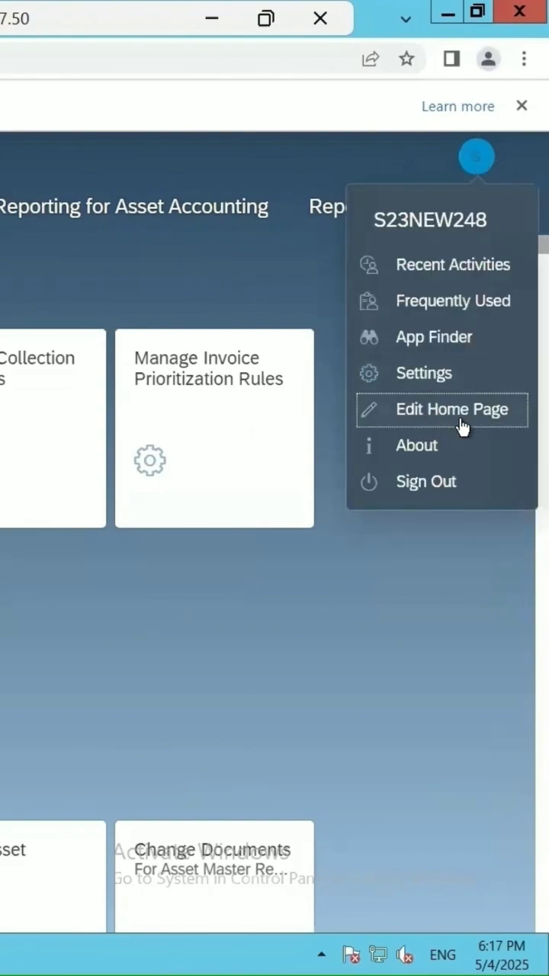
left_click(446, 409)
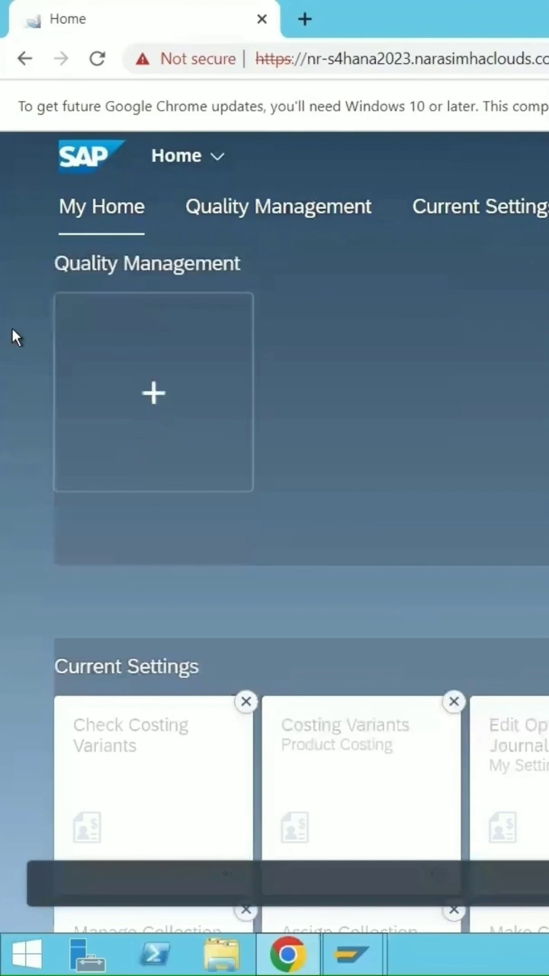
left_click(278, 206)
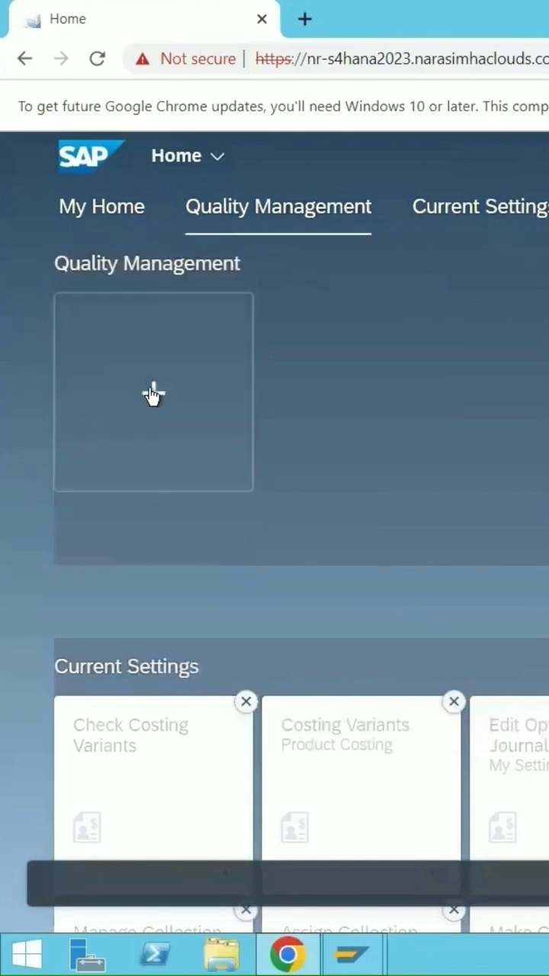
mouse_move(152, 393)
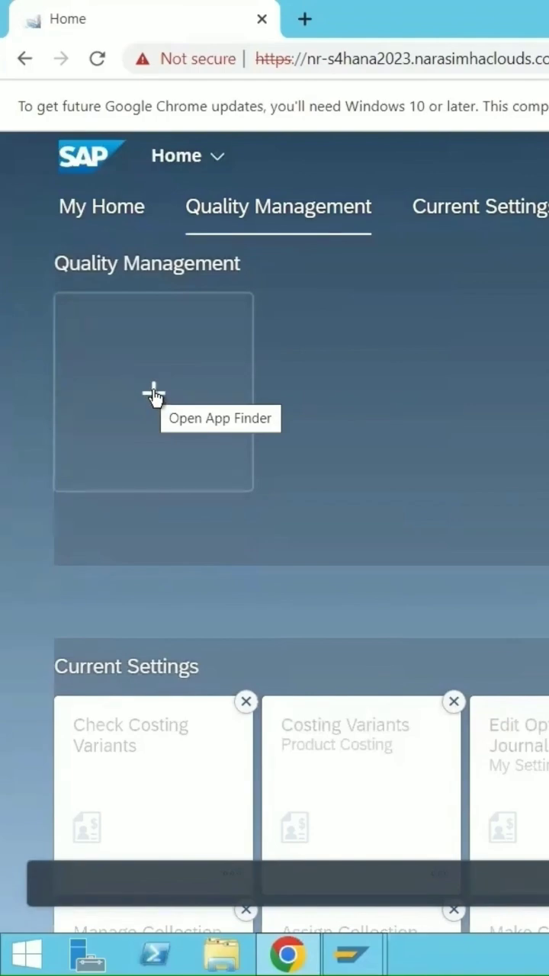
left_click(152, 394)
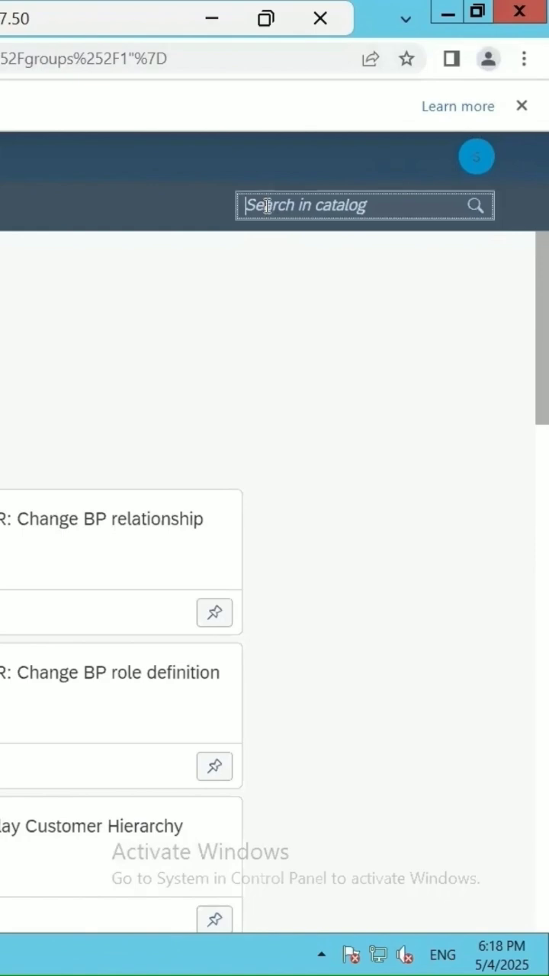
Step: Search 'insp' and pin the Create Defects and Process Inspection Lots apps to the group
type("insp")
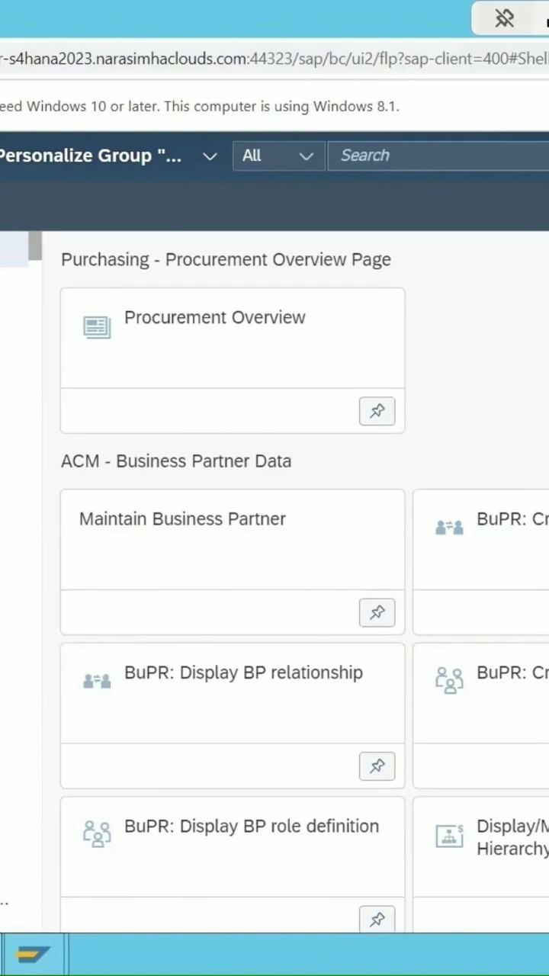
scroll("down", 3)
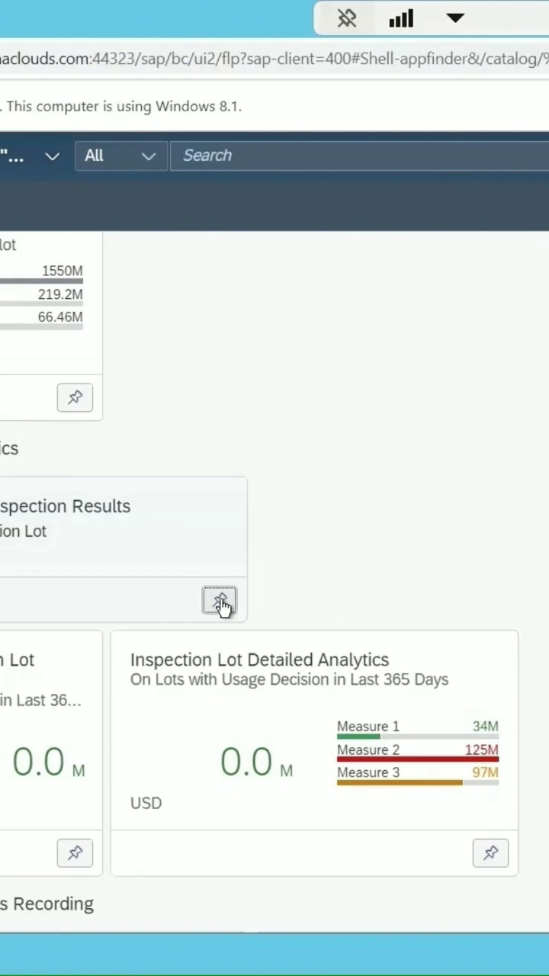
left_click(219, 601)
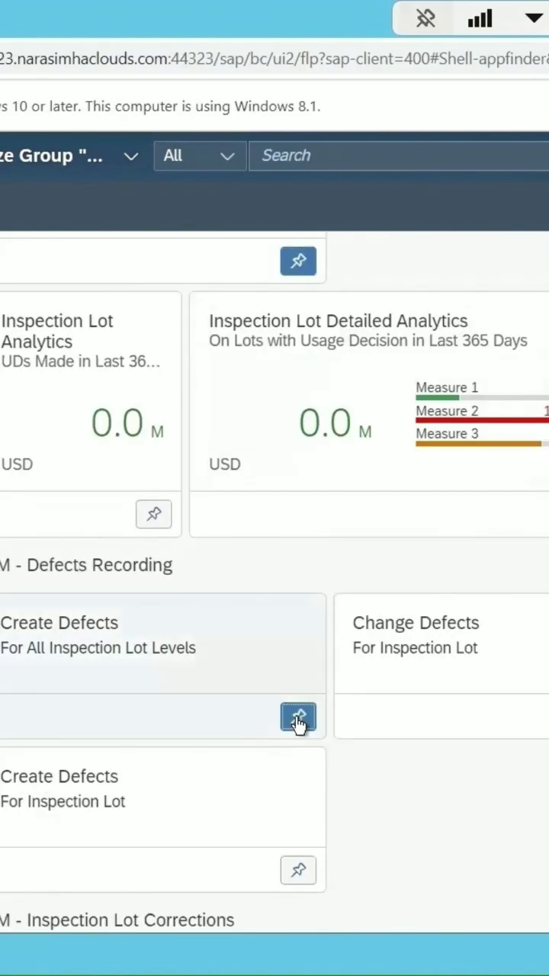
left_click(297, 717)
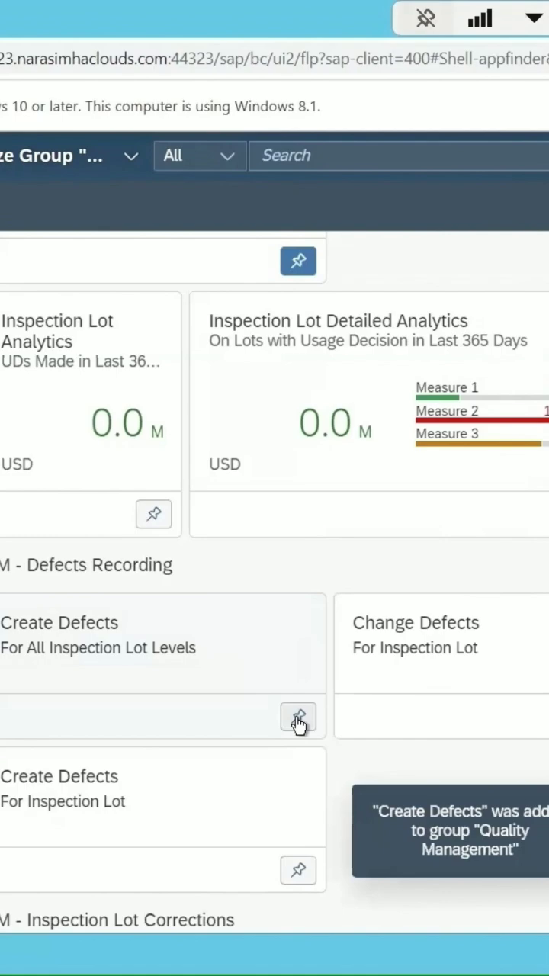
scroll("down", 3)
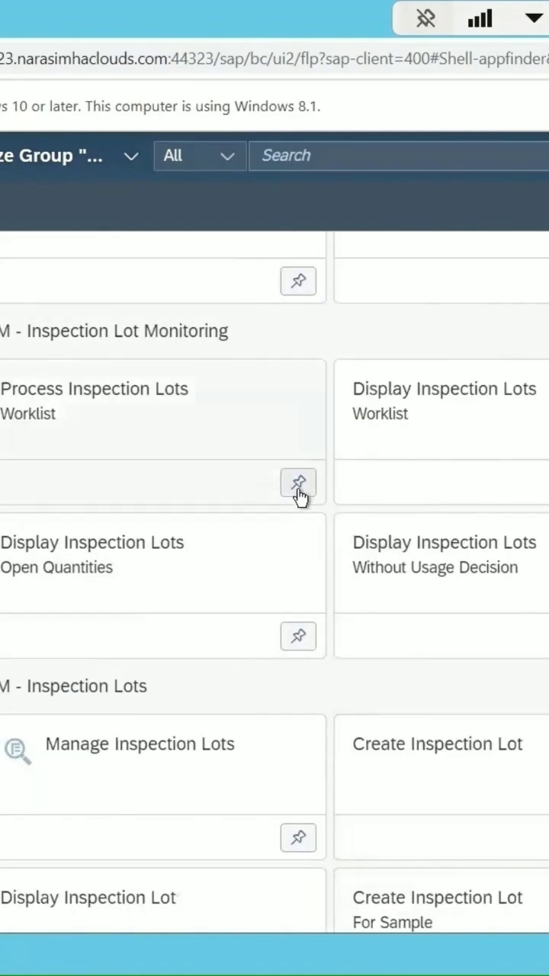
left_click(297, 483)
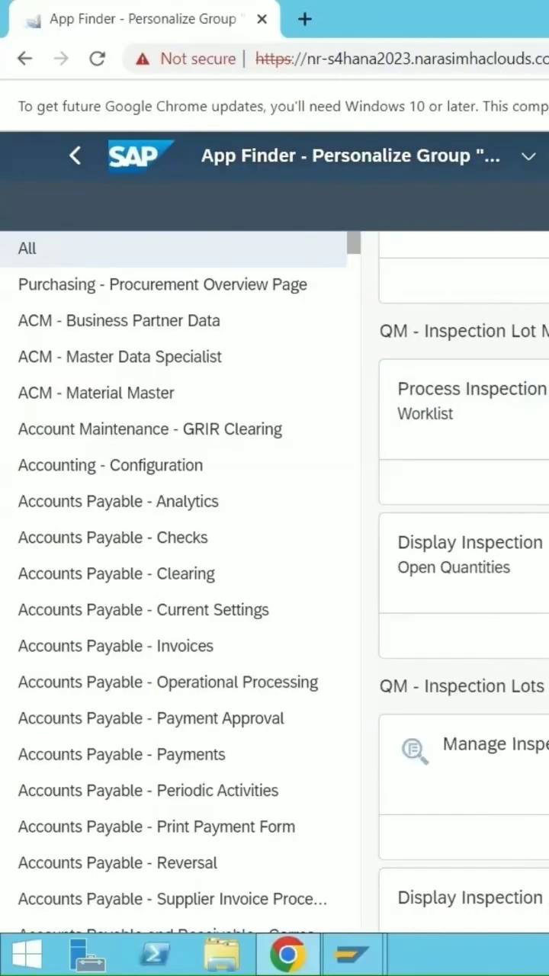
Step: Leave App Finder and exit edit mode to review the Quality Management group's four tiles
left_click(75, 155)
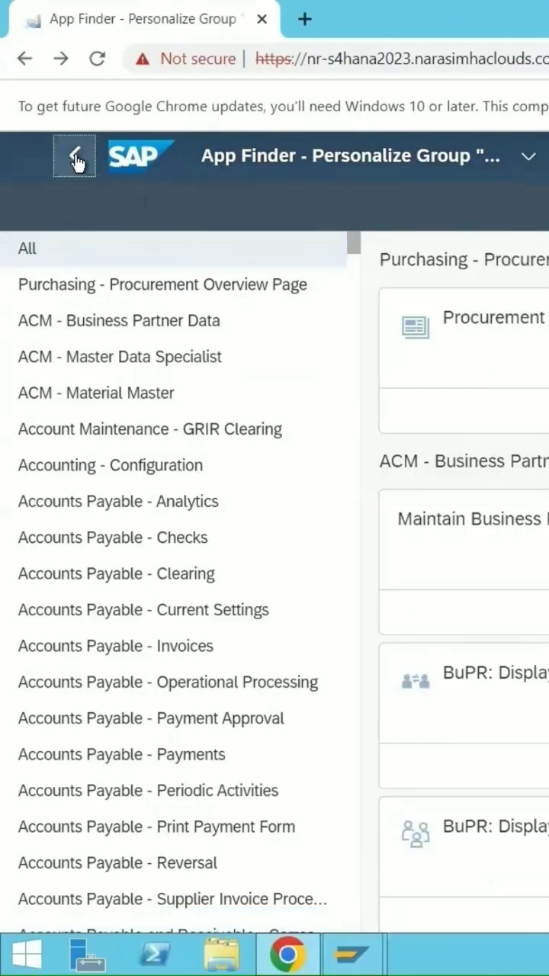
left_click(73, 155)
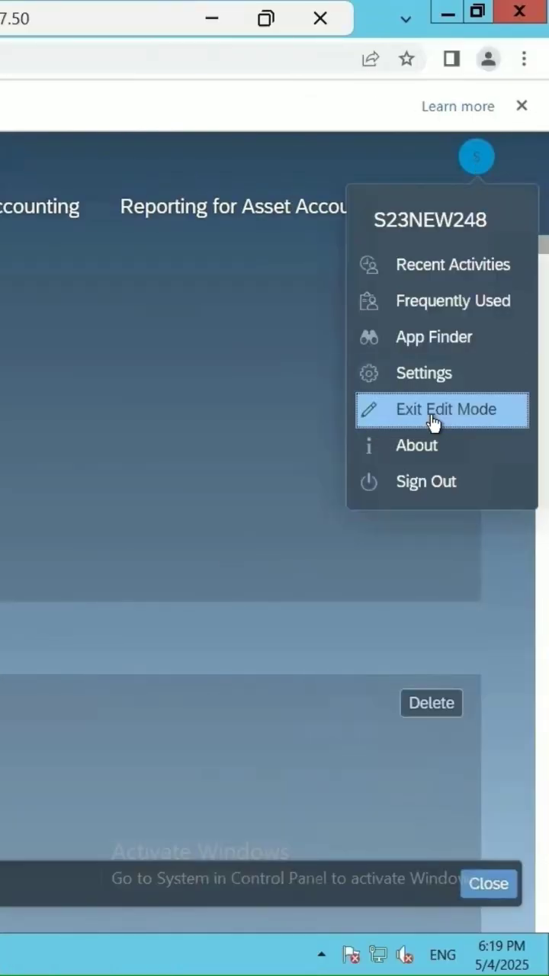
left_click(442, 408)
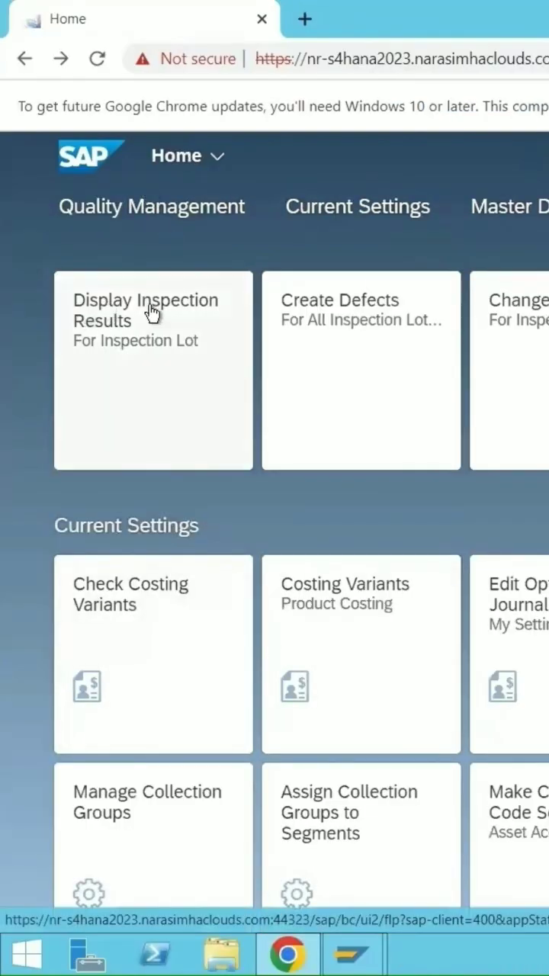
mouse_move(166, 338)
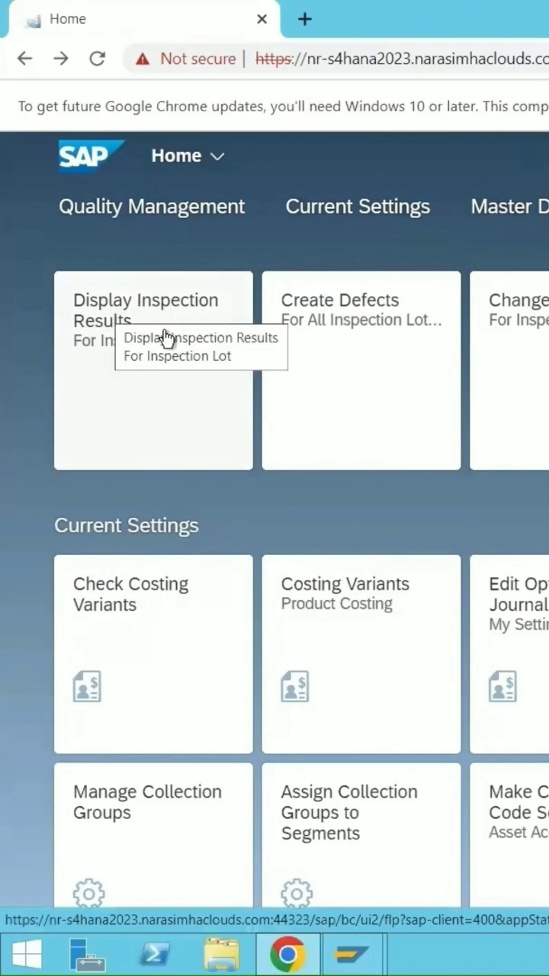
mouse_move(302, 333)
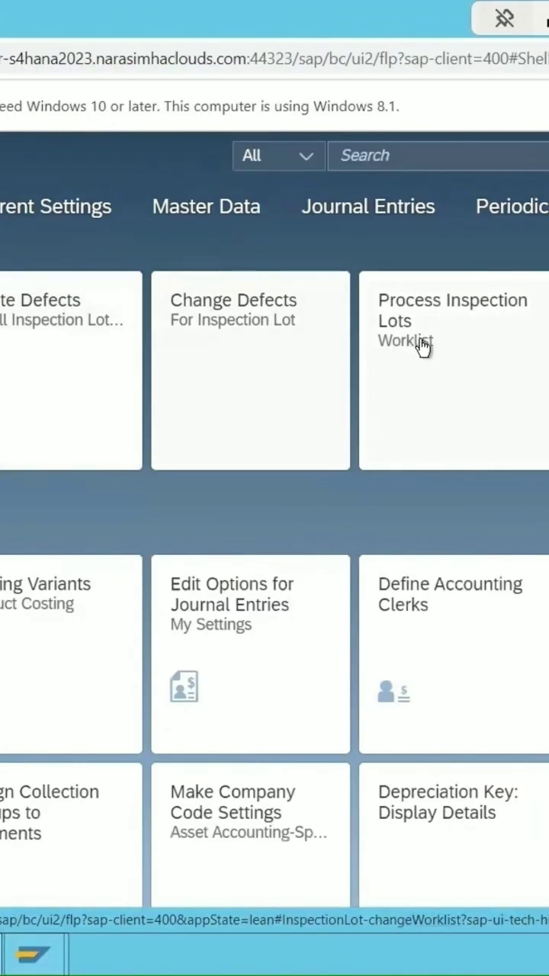
mouse_move(424, 381)
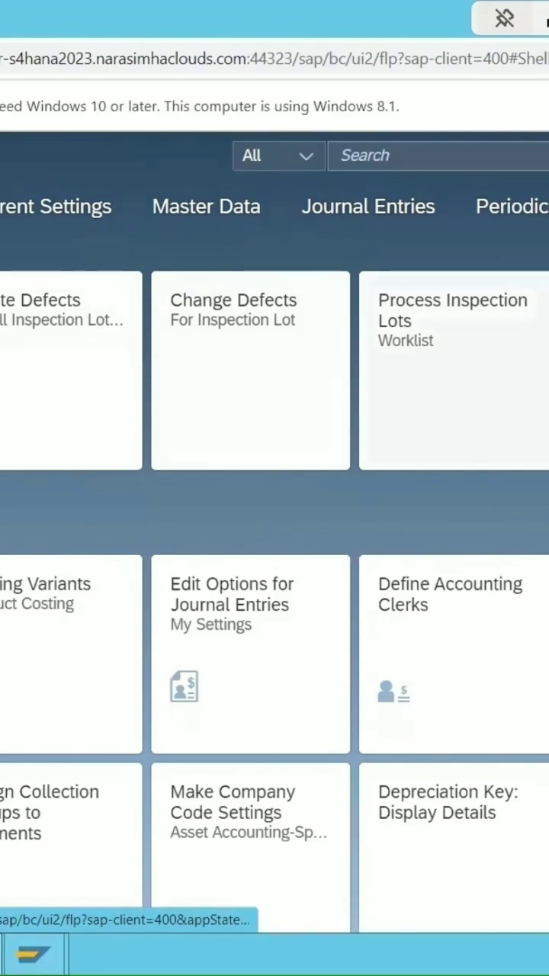
left_click(476, 156)
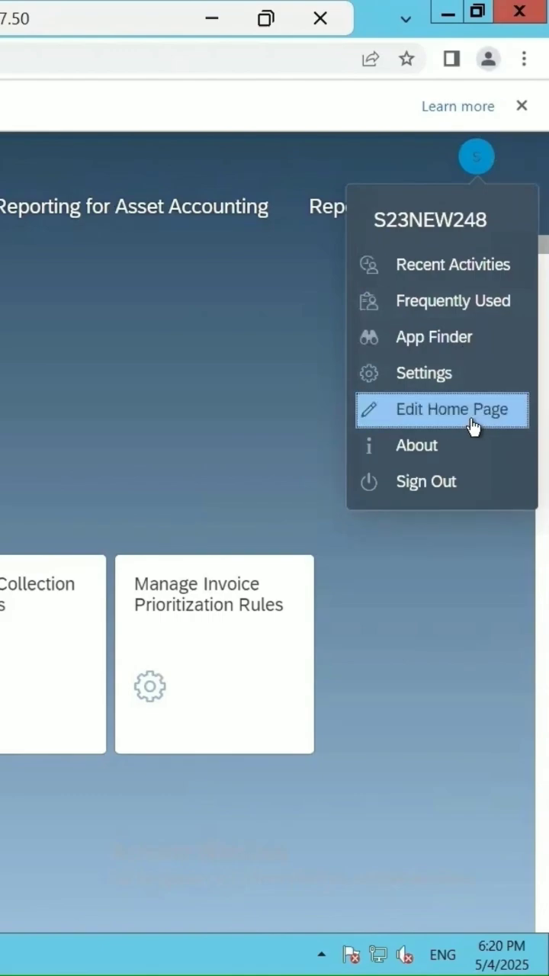
Step: Search 'qm' and pin Display General QM Evaluations and Create Quality Notification to the group
left_click(442, 409)
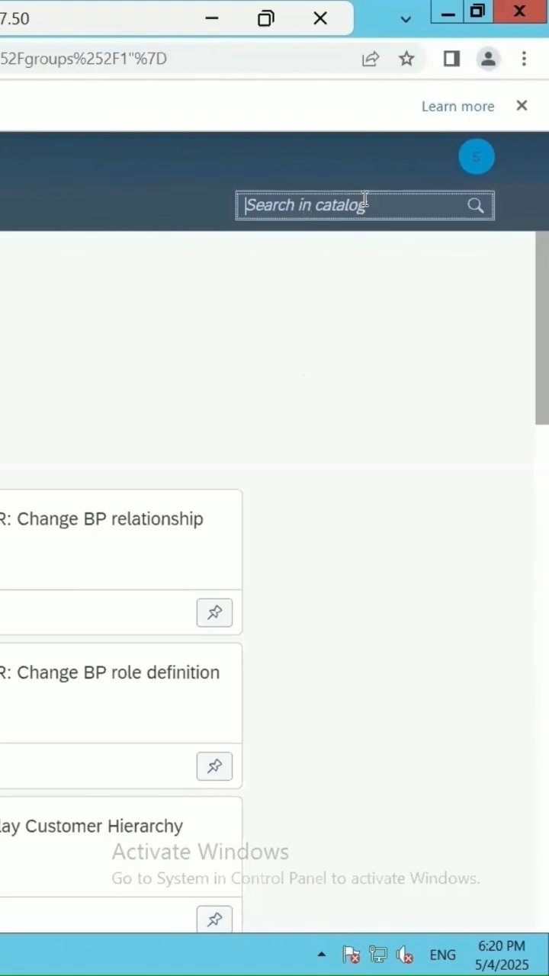
type("qm")
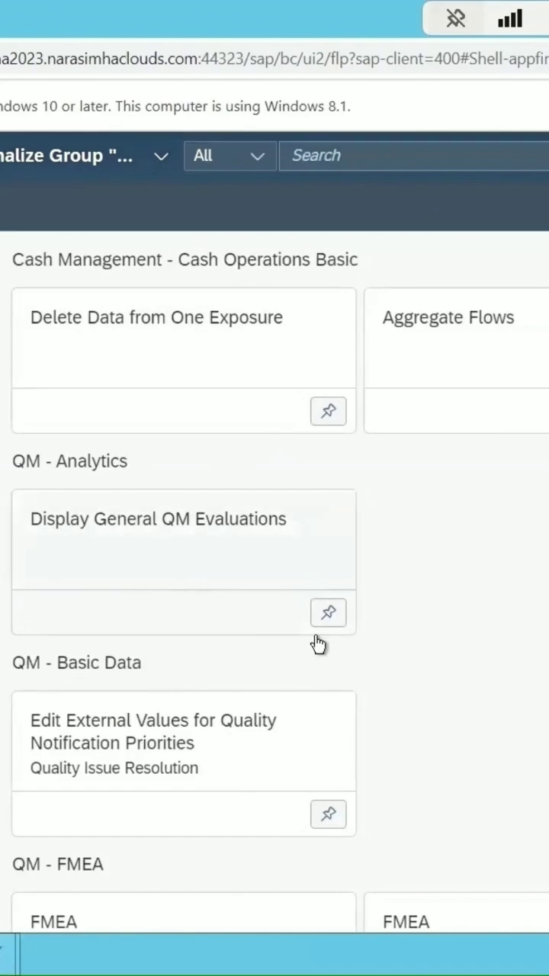
mouse_move(327, 613)
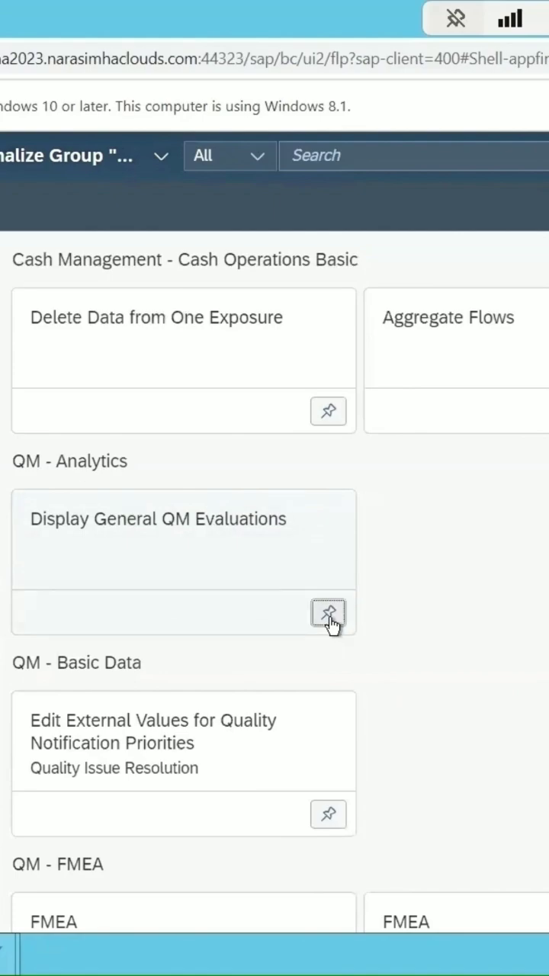
left_click(328, 613)
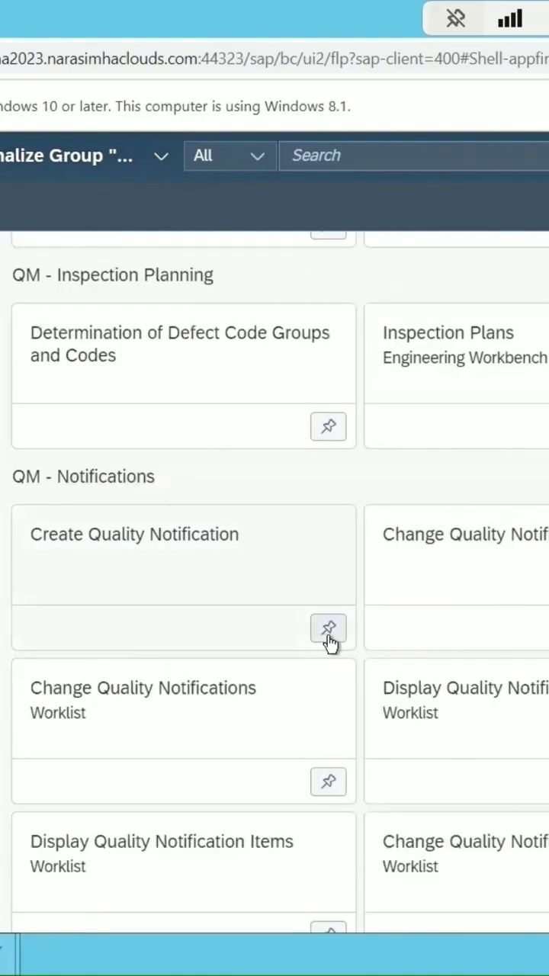
left_click(328, 629)
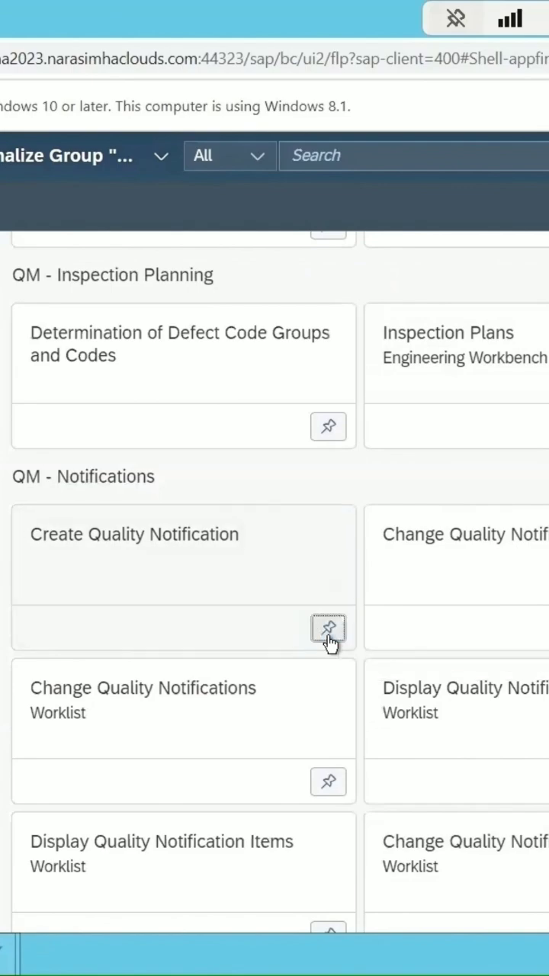
scroll("down", 3)
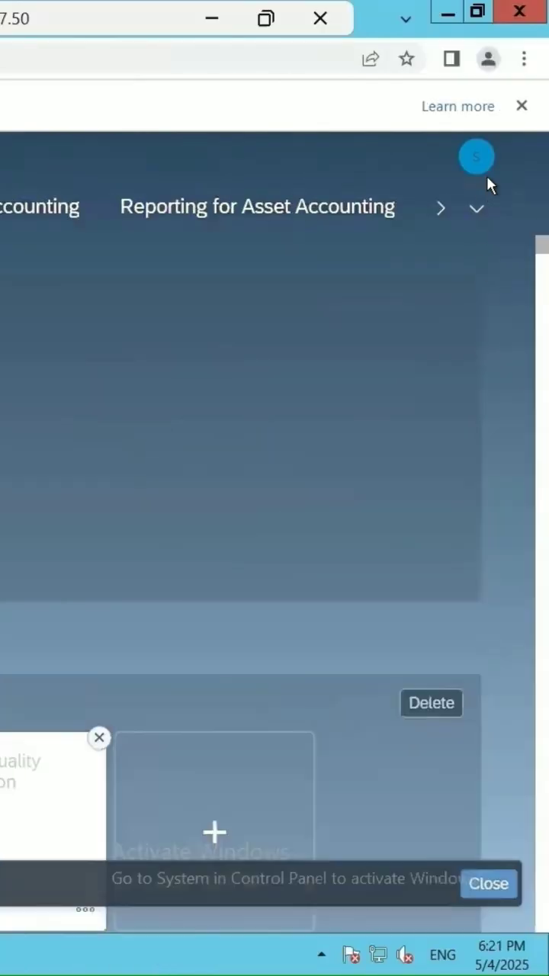
Step: Exit edit mode via the account menu to show the finished Quality Management group
left_click(476, 156)
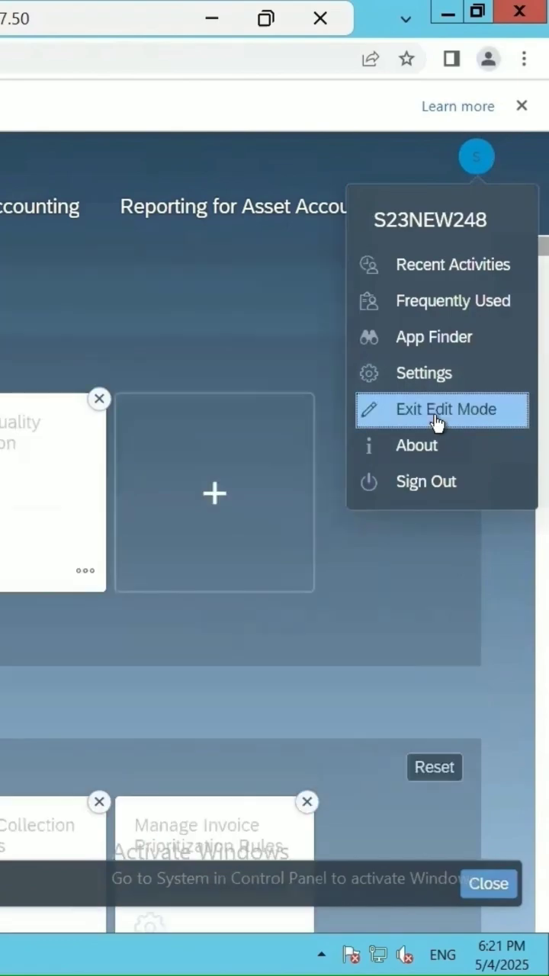
left_click(446, 409)
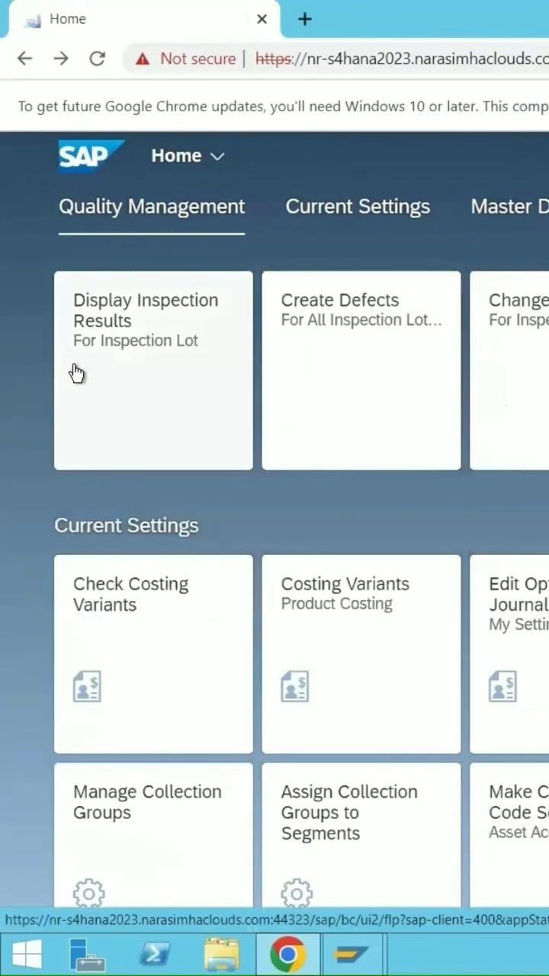